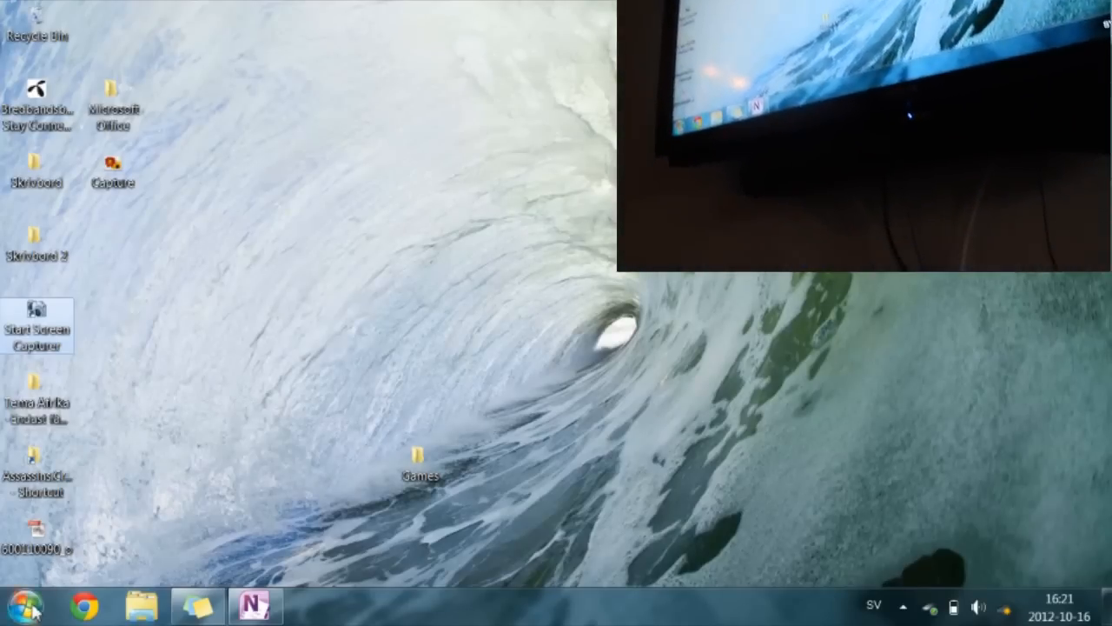
# Search the Start menu for 'ac3' and launch AC3Filter Config from the results.
pyautogui.click(22, 606)
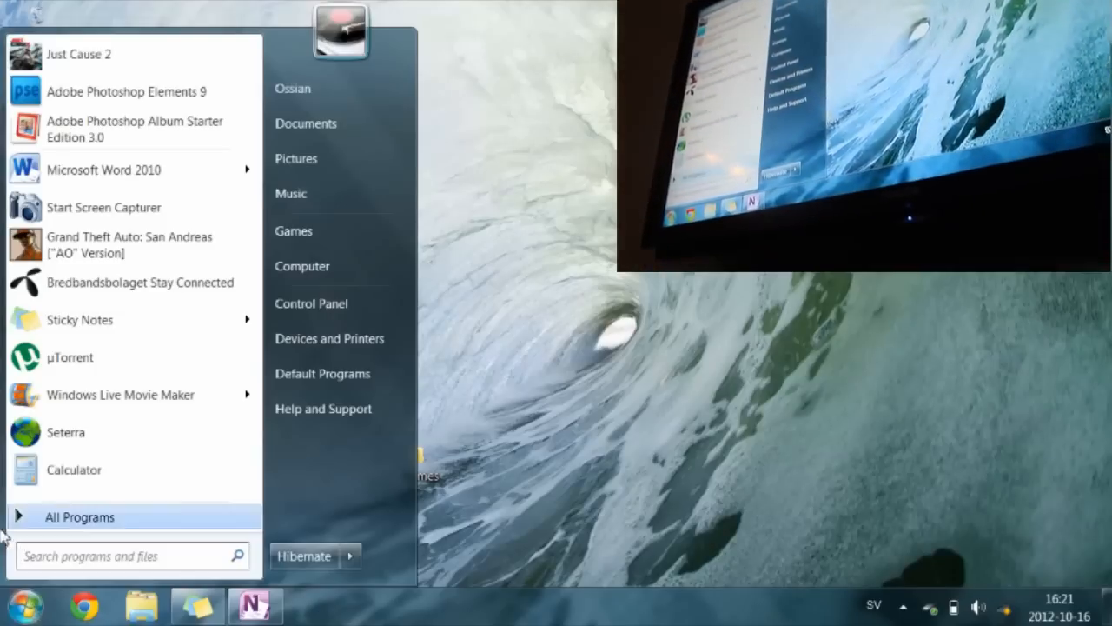
pyautogui.write('a')
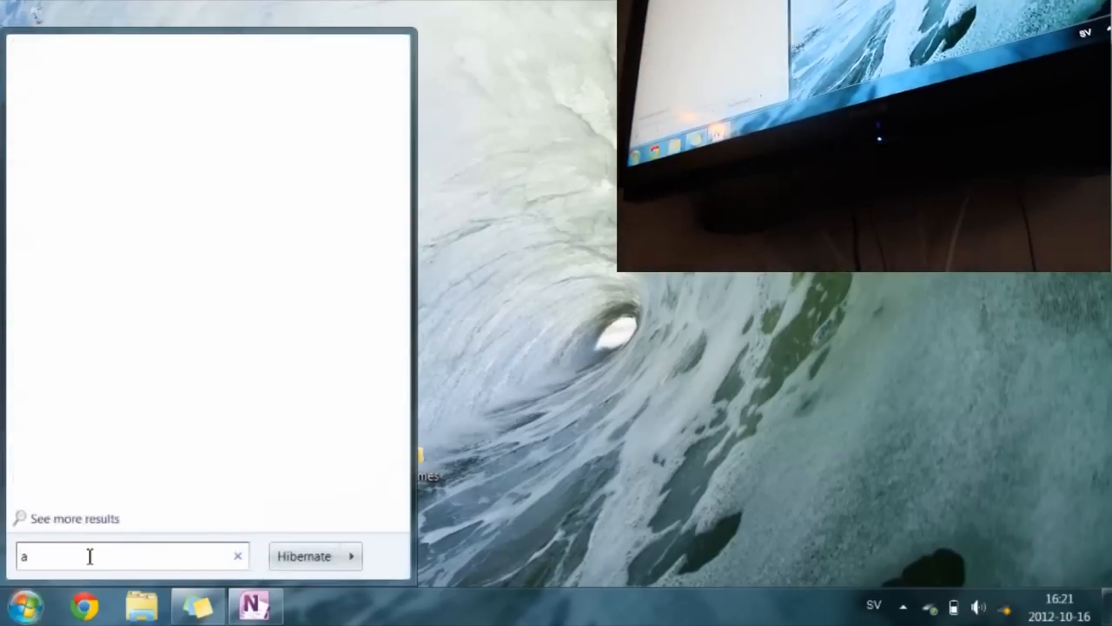
pyautogui.write('c3')
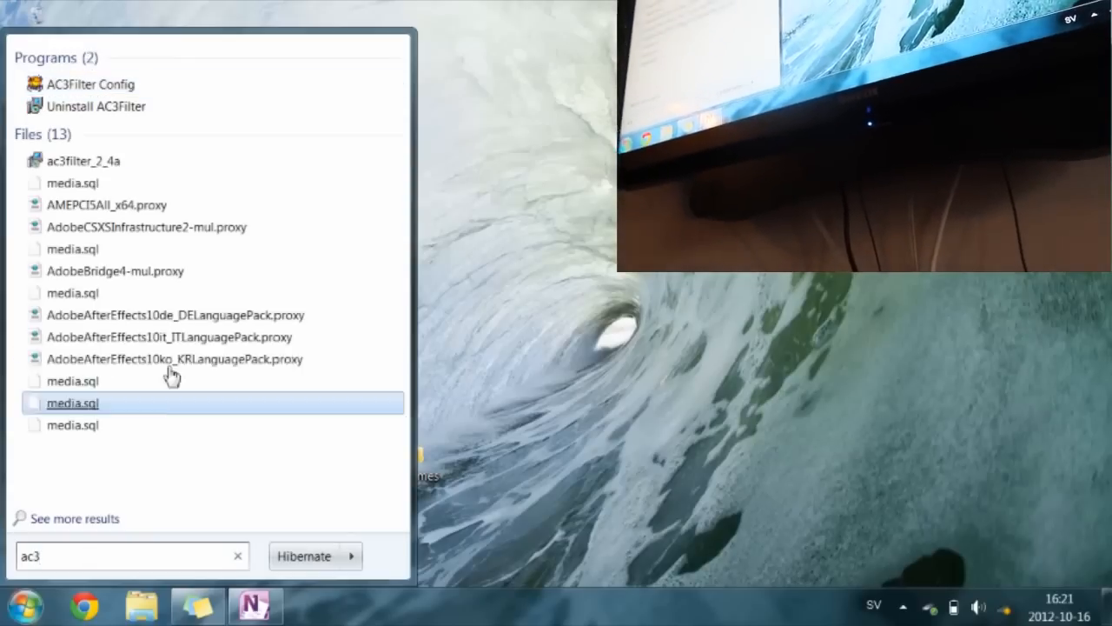
pyautogui.click(90, 85)
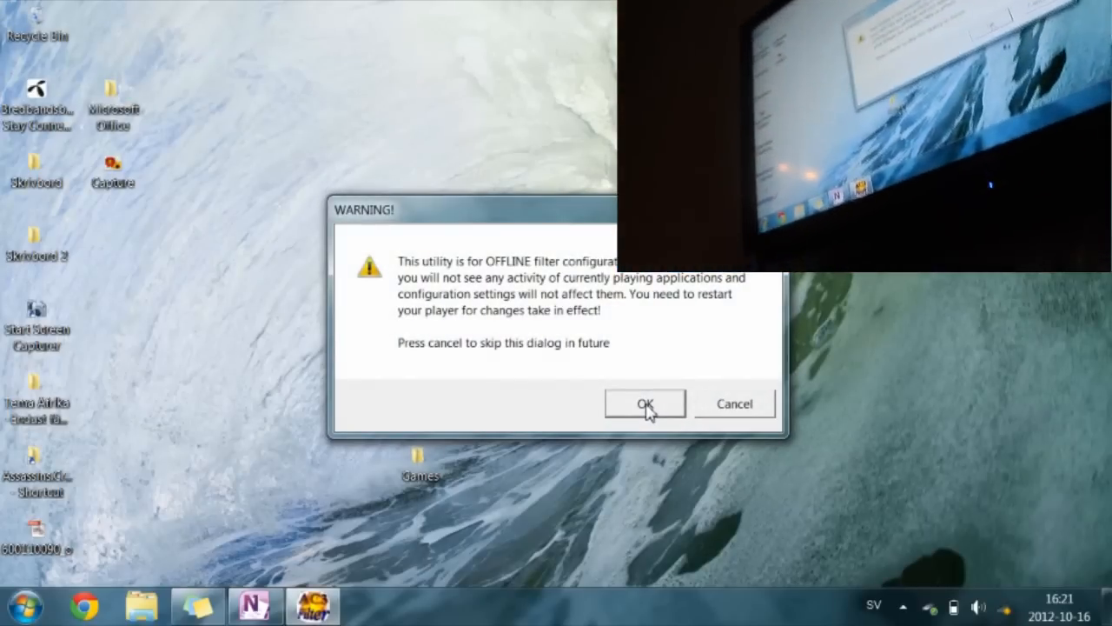
# Dismiss the offline warning and enable 'Använd SPDIF' on the Allmänt tab.
pyautogui.click(645, 403)
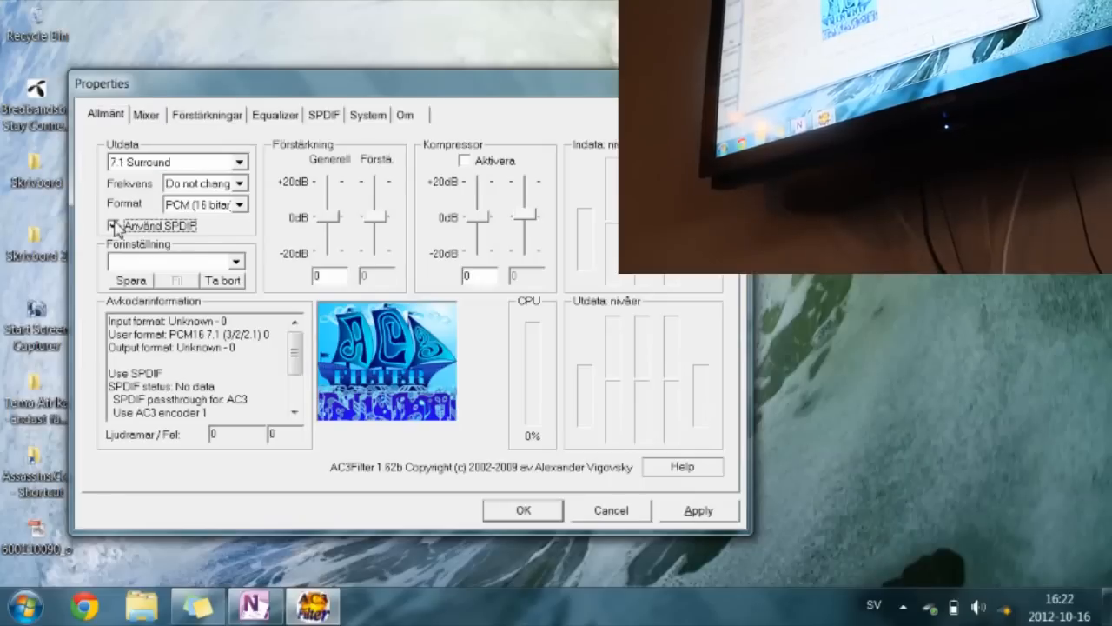
pyautogui.click(113, 225)
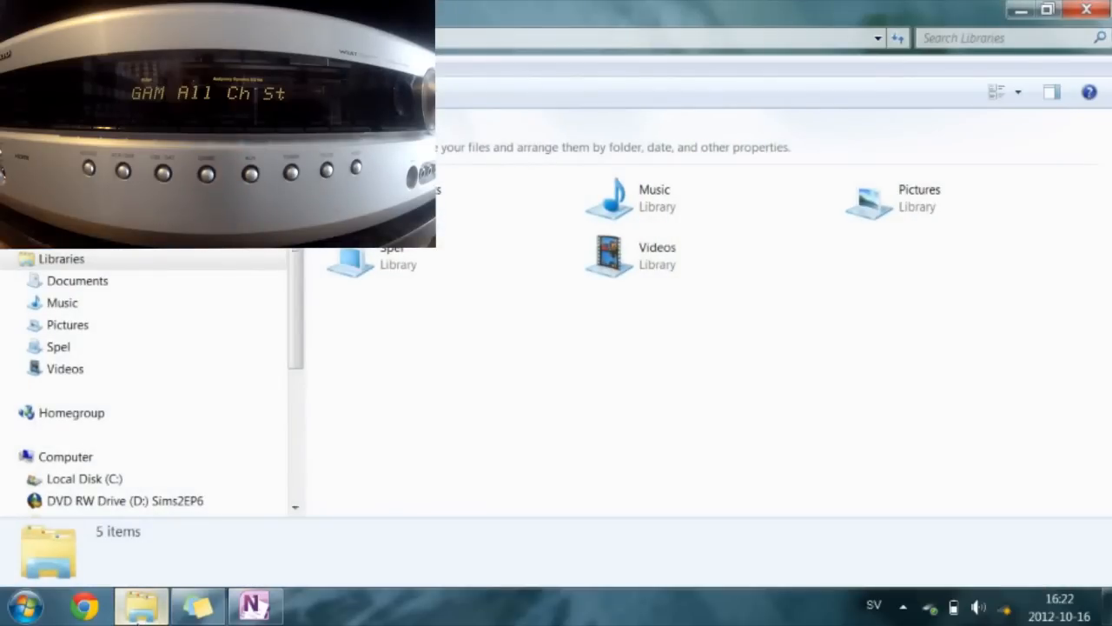
# Navigate to Expansion Drive (G:) > Filmer > Star Wars.
pyautogui.scroll(-3)
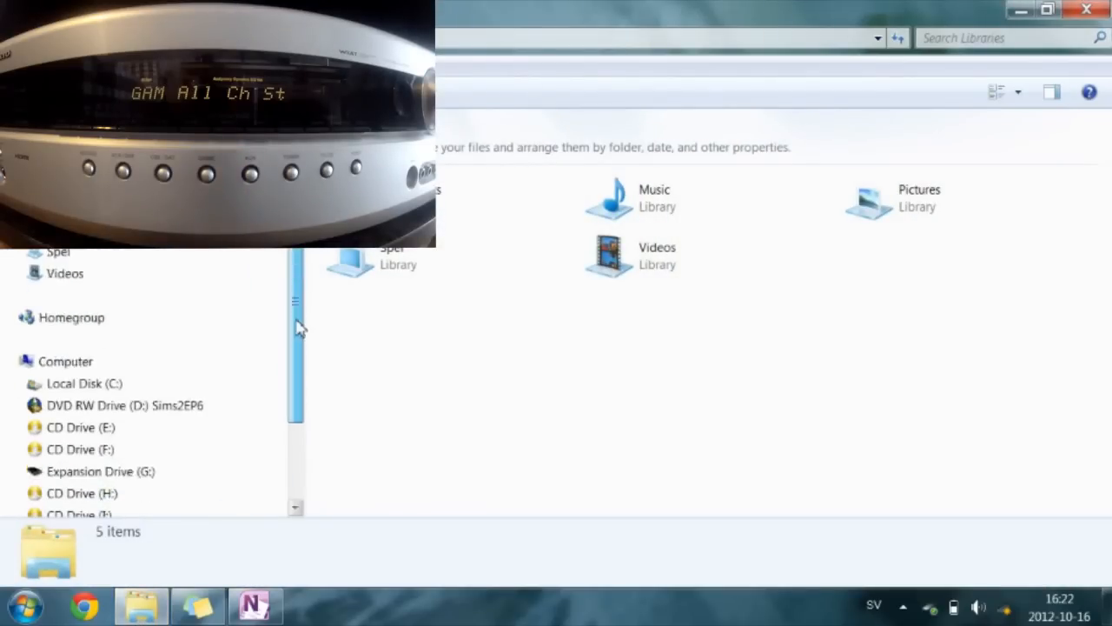
pyautogui.click(100, 405)
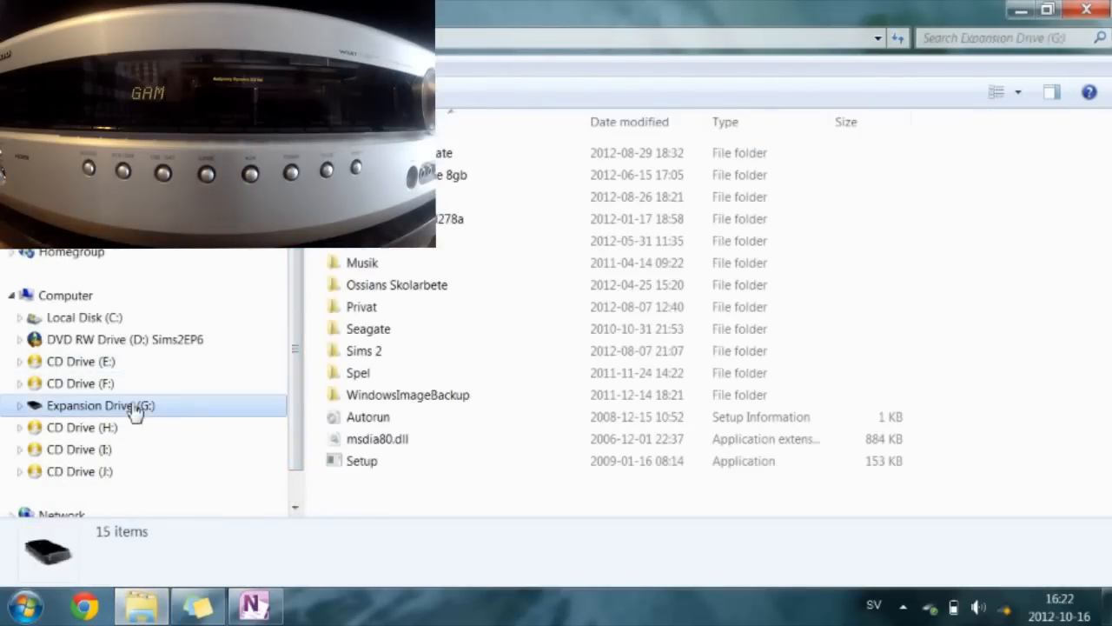
pyautogui.click(608, 240)
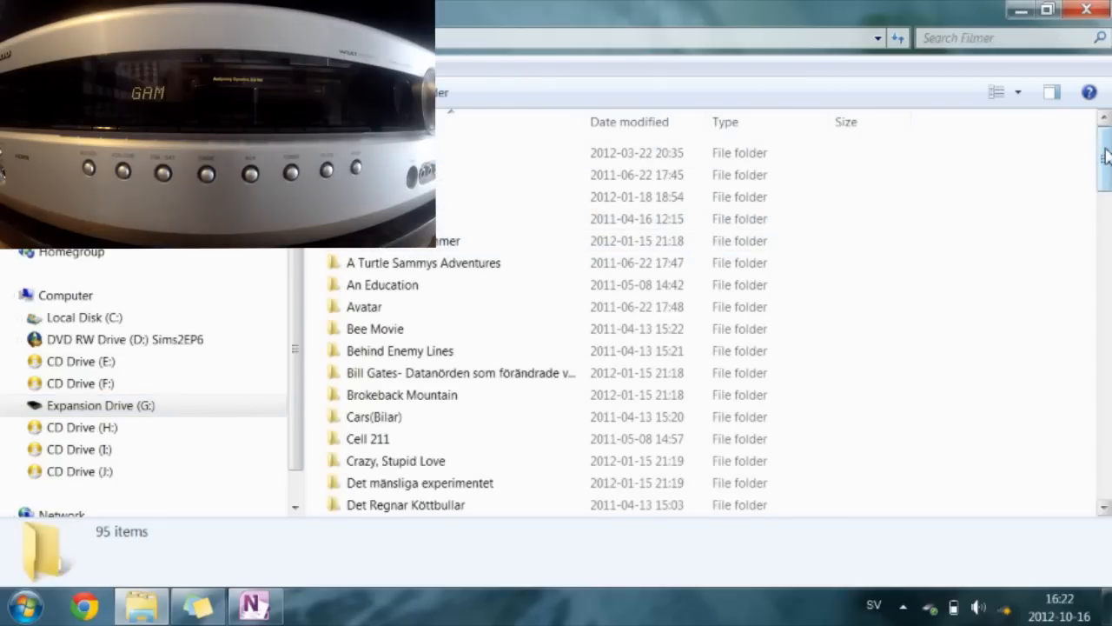
pyautogui.scroll(-3)
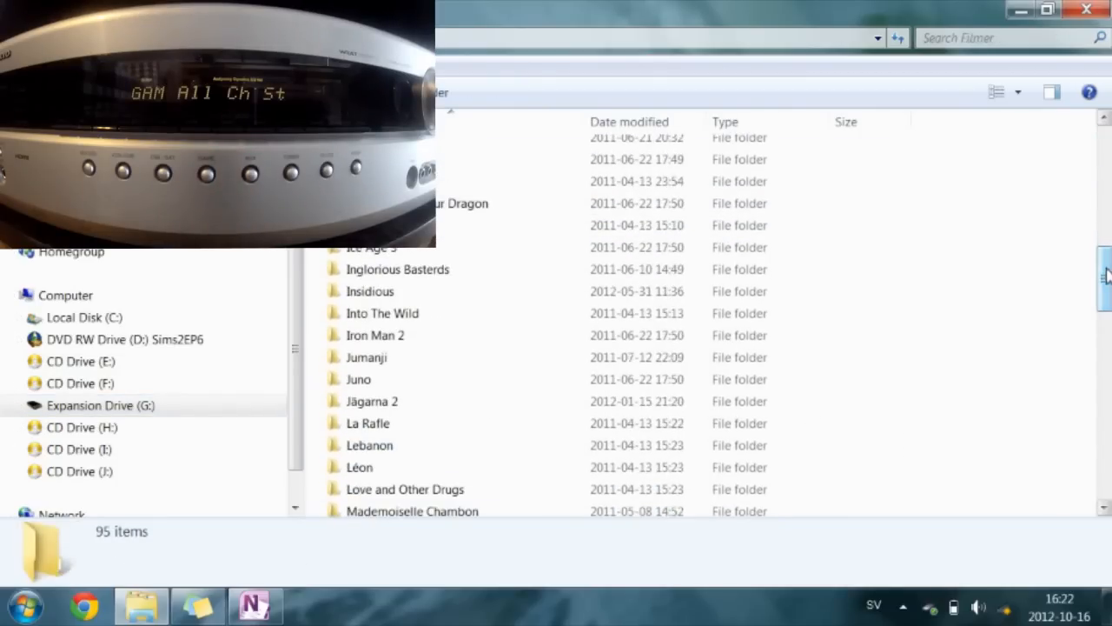
pyautogui.scroll(-3)
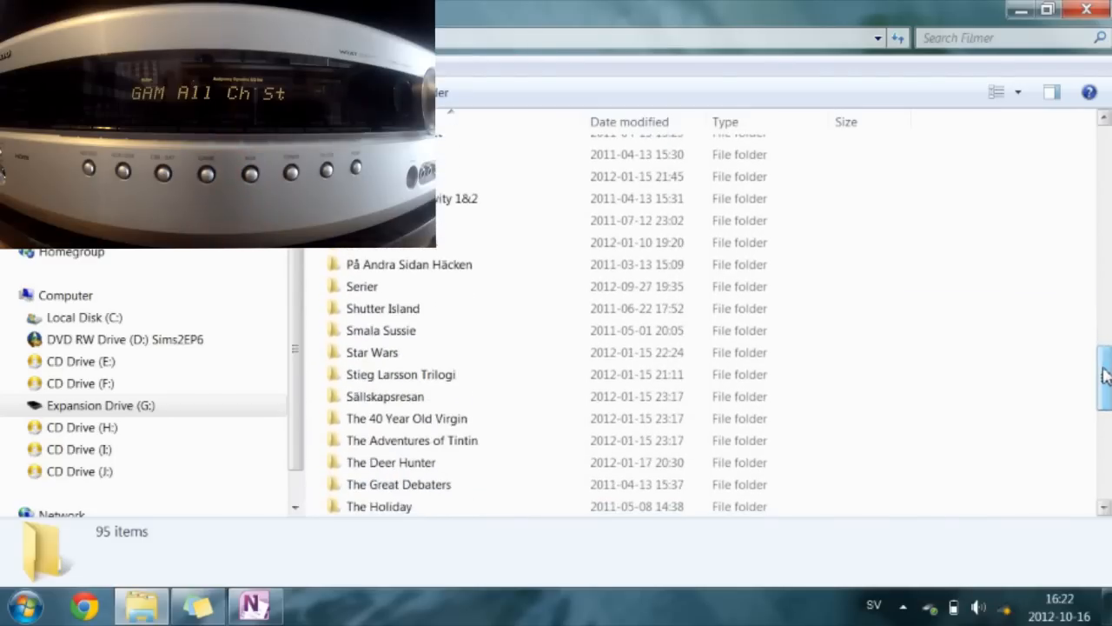
pyautogui.moveTo(439, 374)
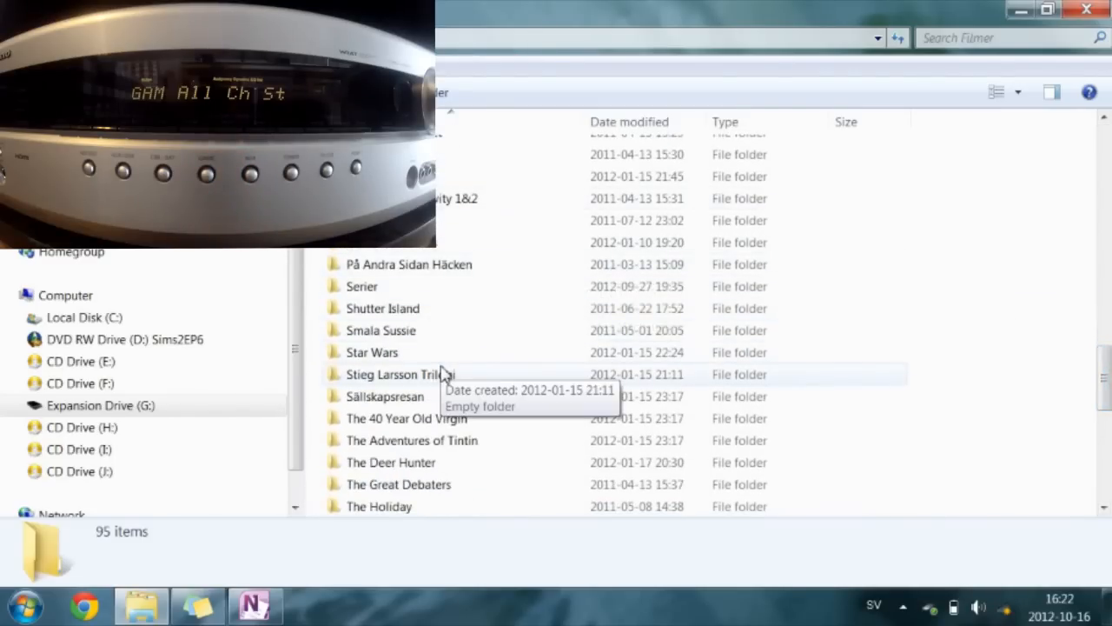
pyautogui.doubleClick(372, 352)
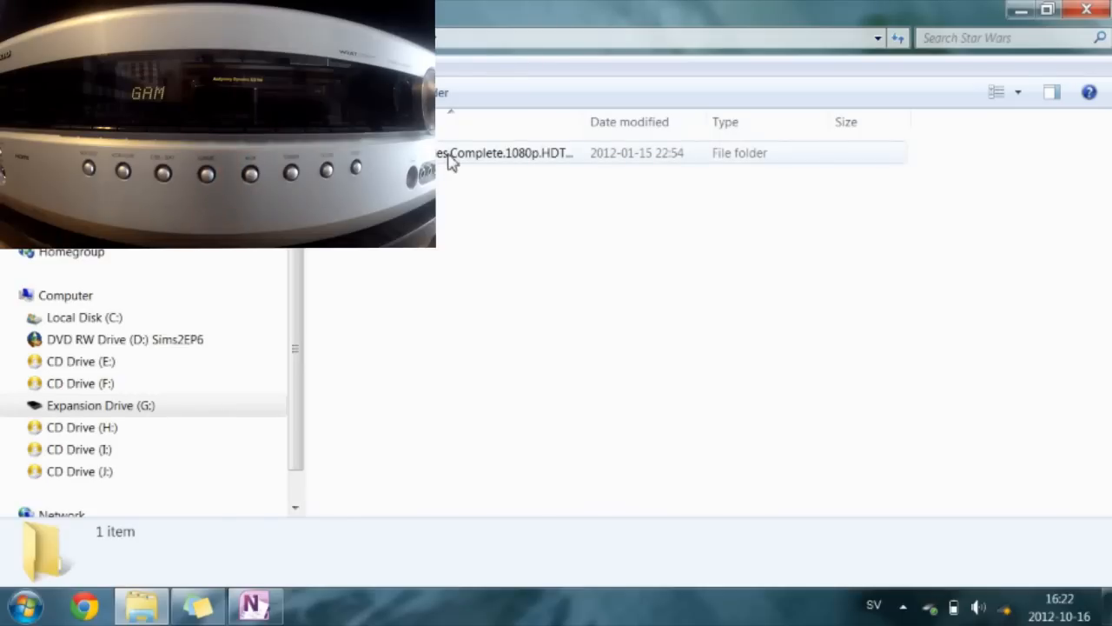
# Enter the complete episodes collection, Episode II folder, and select the Attack of the Clones MKV.
pyautogui.doubleClick(504, 153)
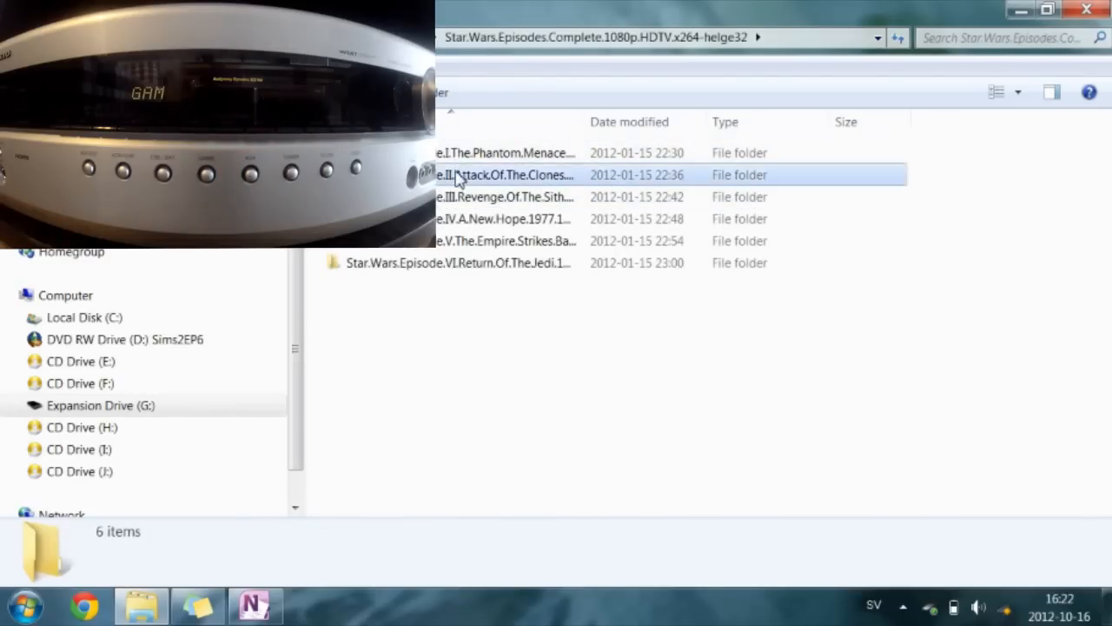
pyautogui.doubleClick(504, 175)
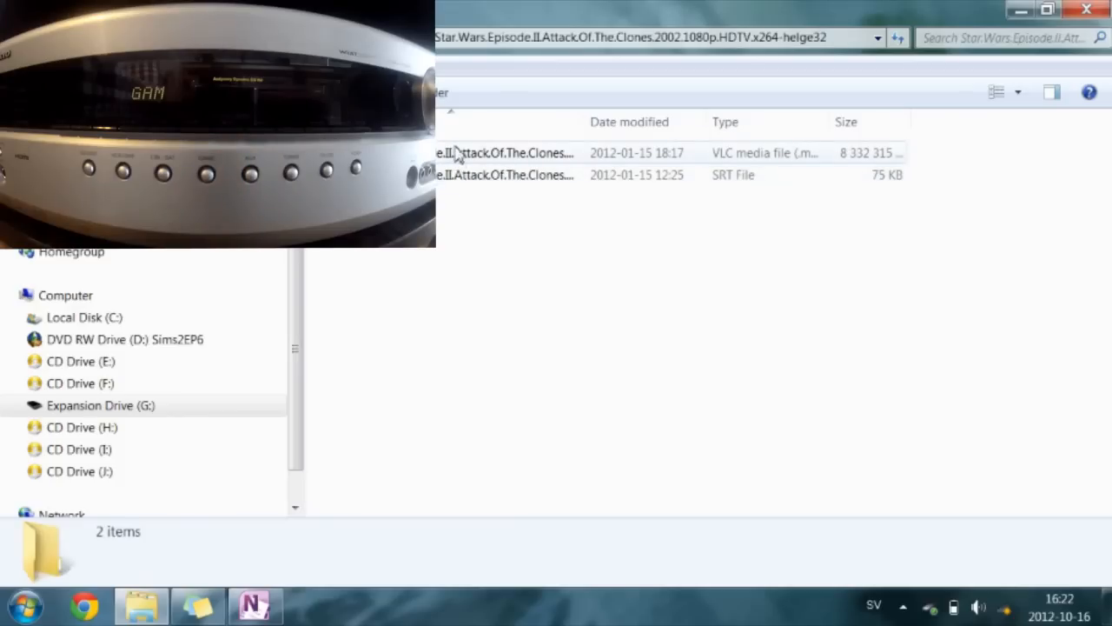
pyautogui.click(504, 153)
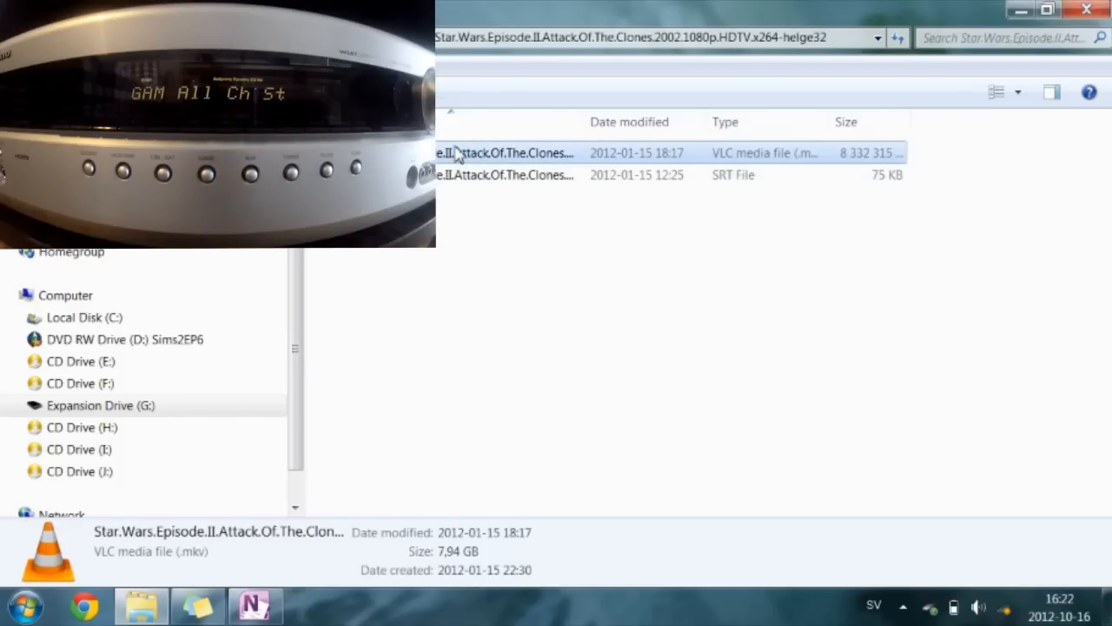
# Play the Attack of the Clones MKV in VLC and seek ahead in the film.
pyautogui.doubleClick(506, 153)
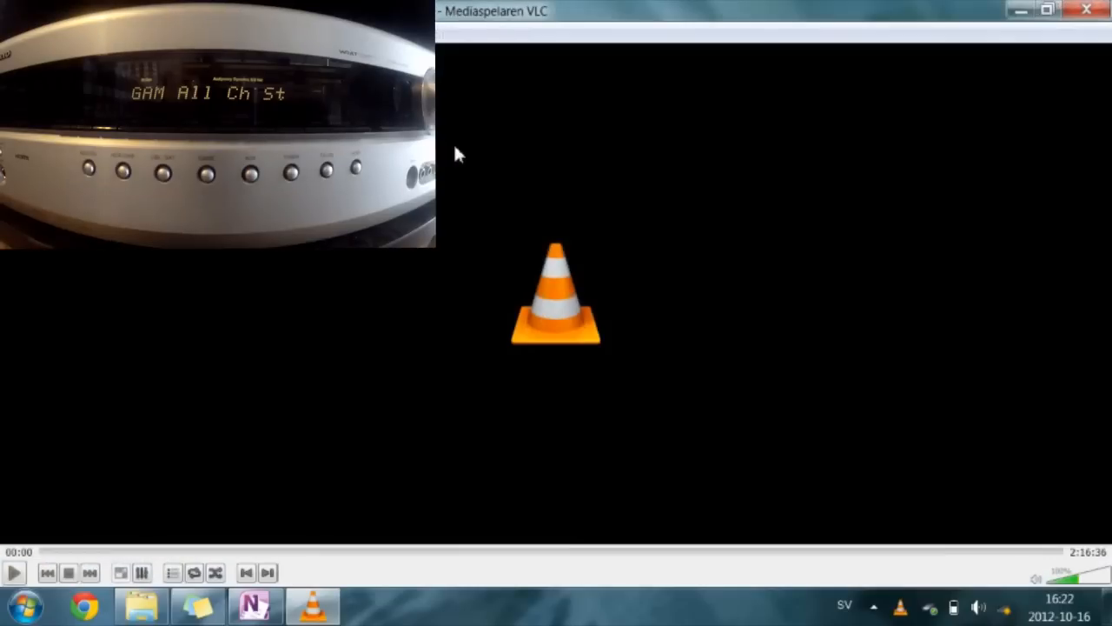
pyautogui.click(14, 572)
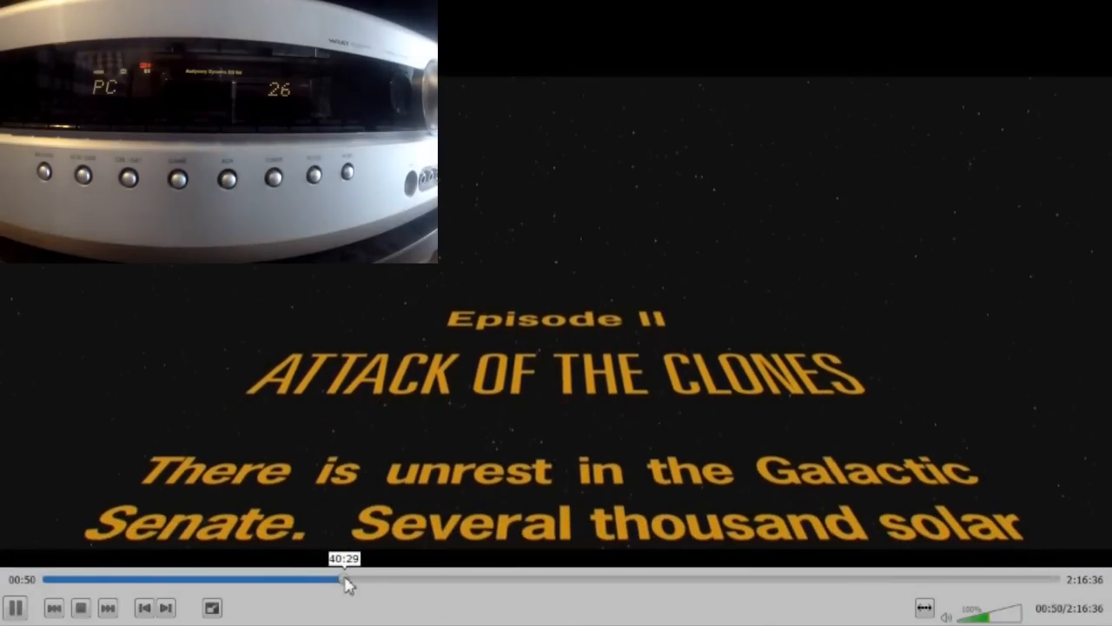
pyautogui.moveTo(339, 579); pyautogui.dragTo(231, 579)
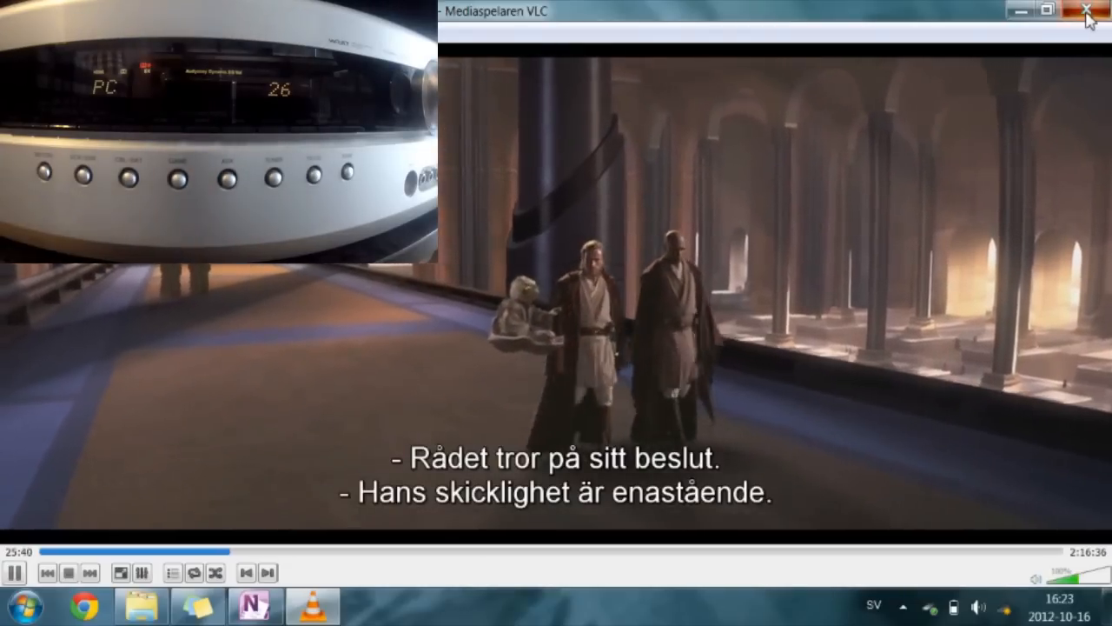
# Close VLC and the Explorer folder window, returning to the desktop.
pyautogui.click(1085, 10)
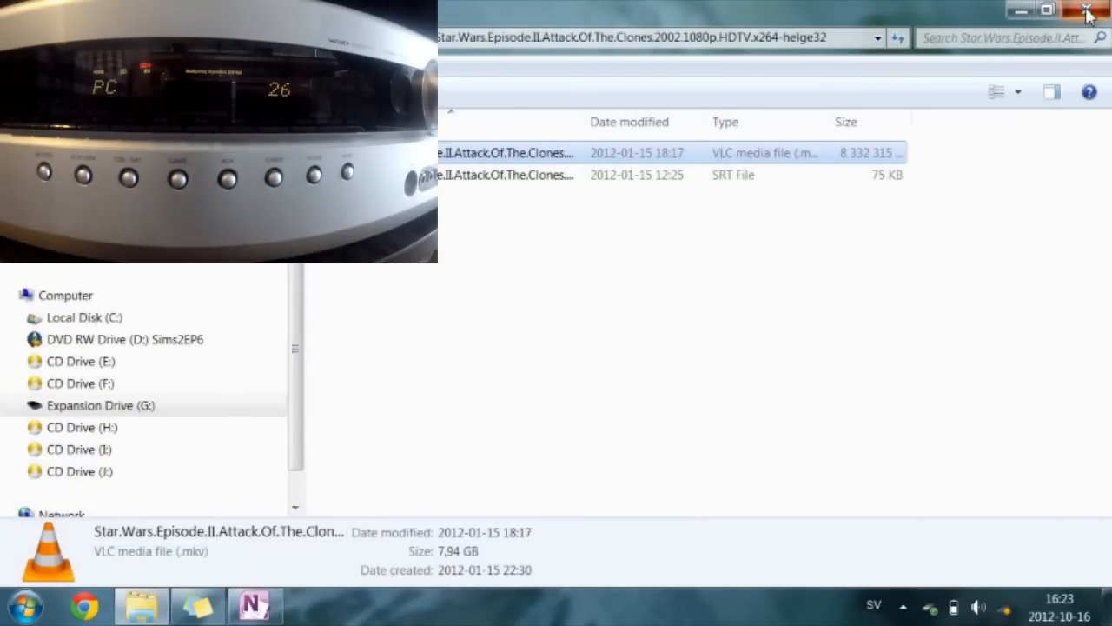
pyautogui.click(1087, 13)
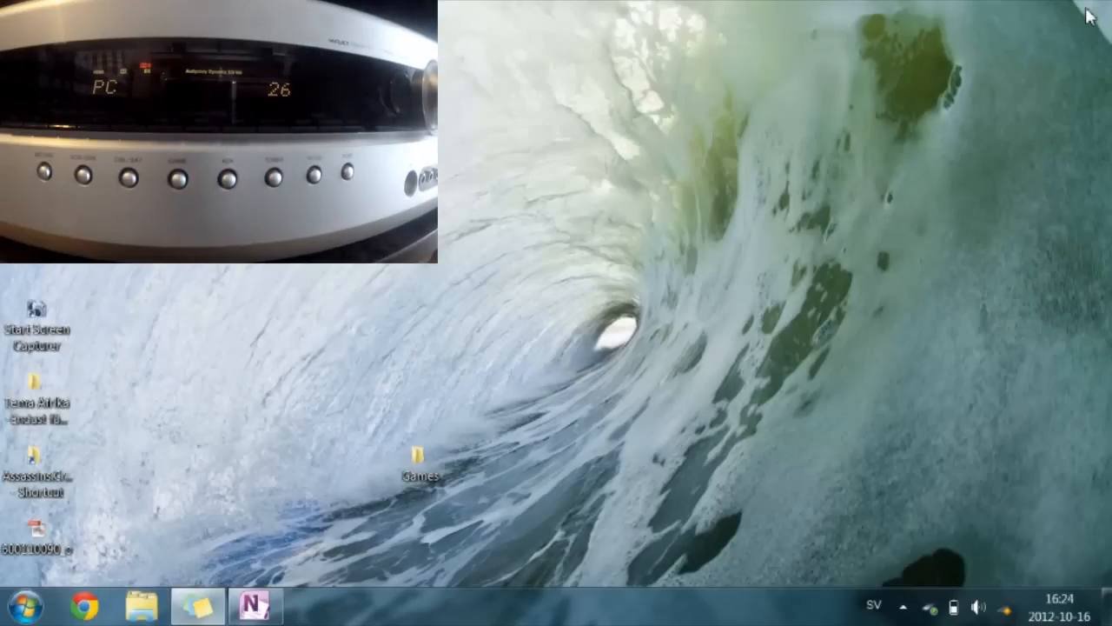